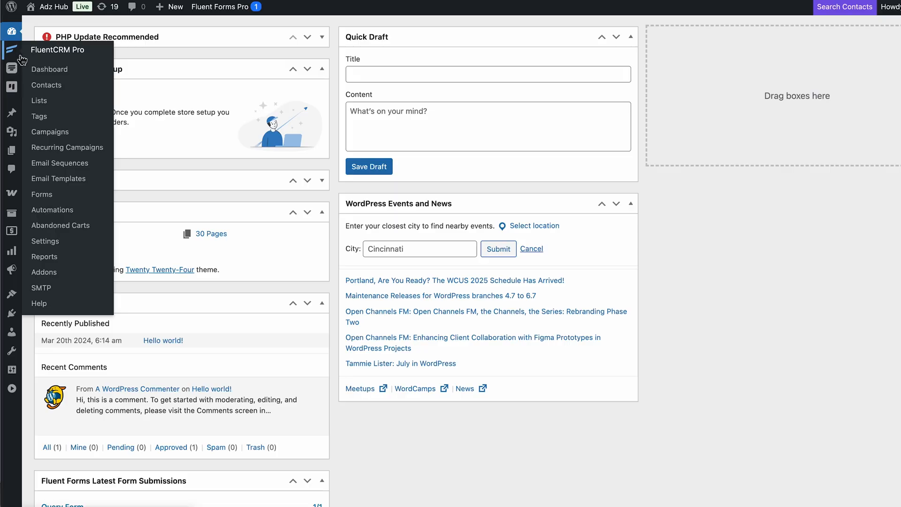
mouse_move(61, 116)
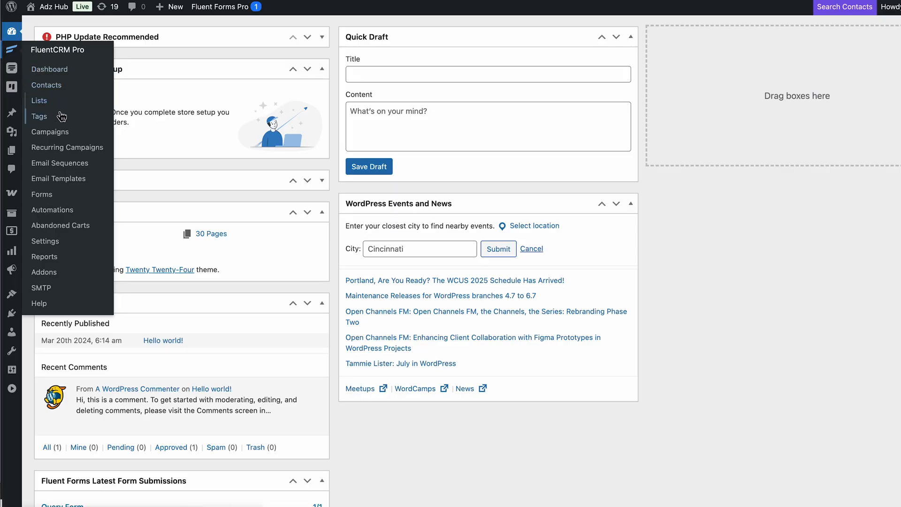
- Navigate from the dashboard to FluentCRM's Tags page listing the eight existing tags
left_click(39, 116)
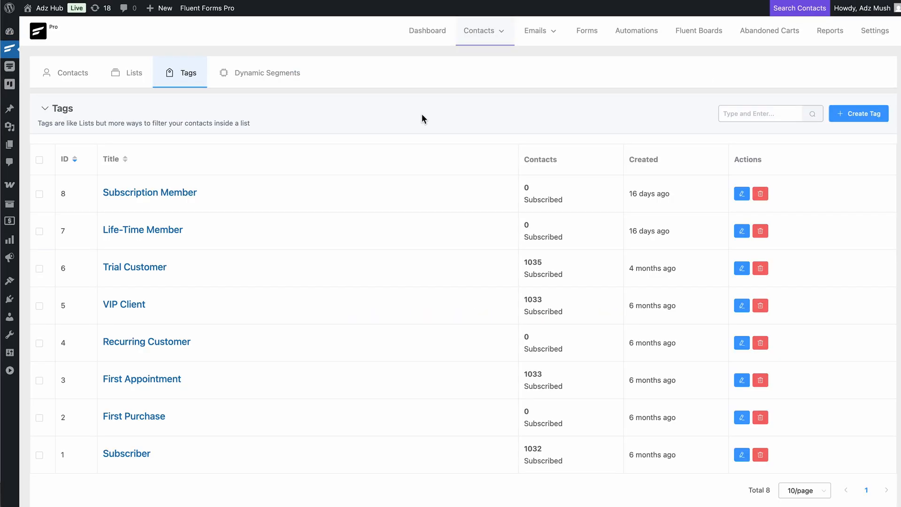
mouse_move(264, 257)
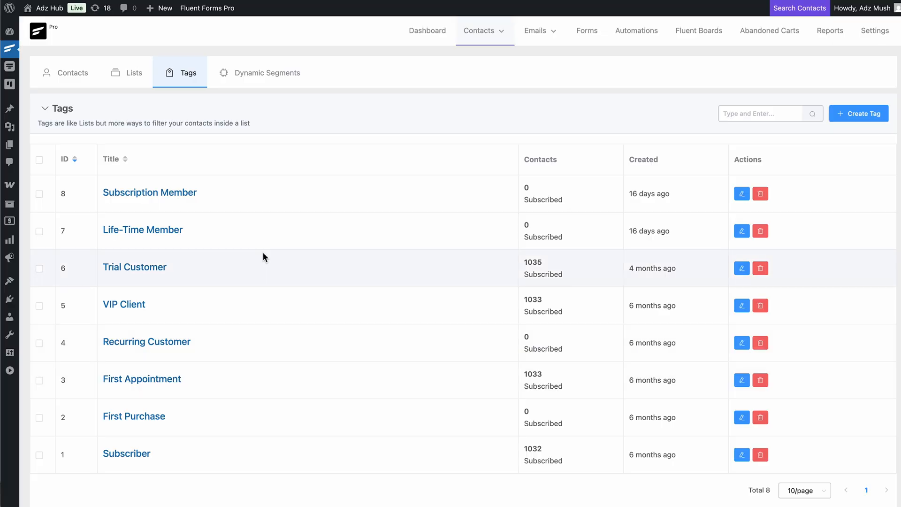
- Create a new contact tag titled 'Inquiries' (slug 'inquiries') and save it
left_click(859, 113)
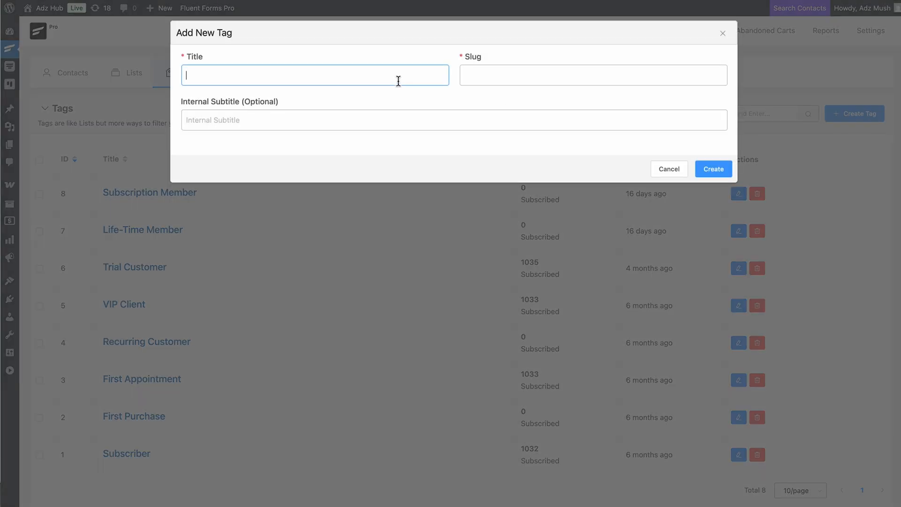
type("Inquiries")
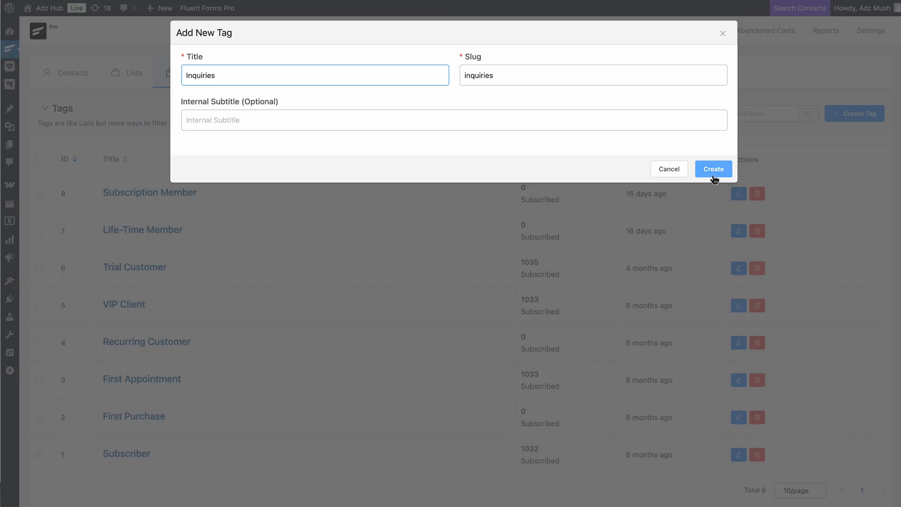
left_click(714, 169)
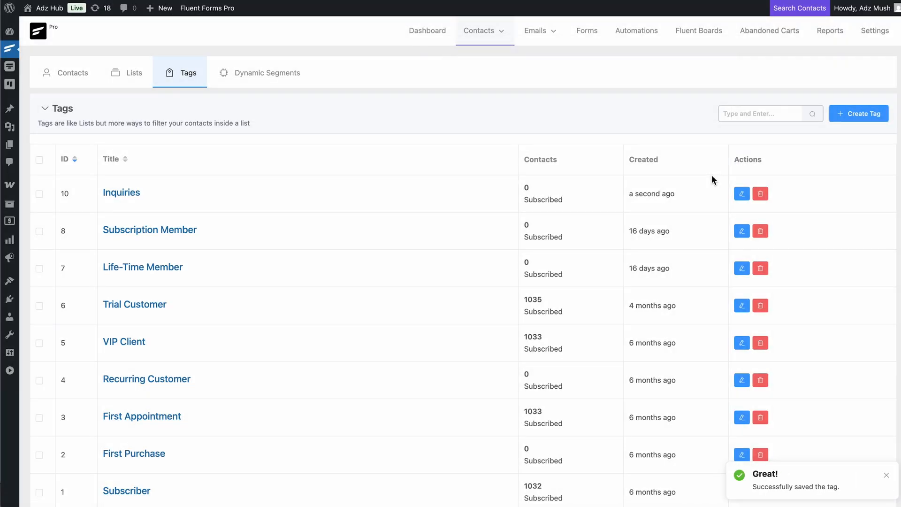
mouse_move(522, 64)
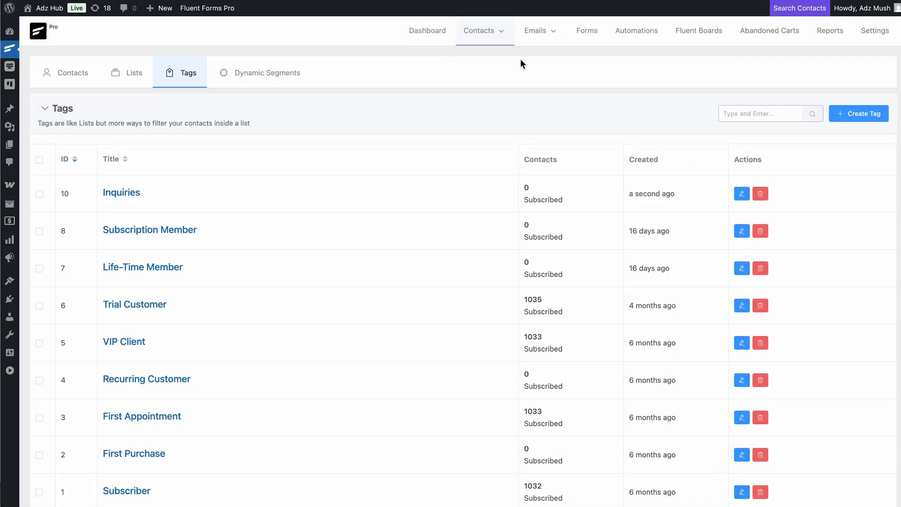
- Start a new contact list titled 'Potential Customers' with slug 'potential-customers', not yet saved
left_click(134, 72)
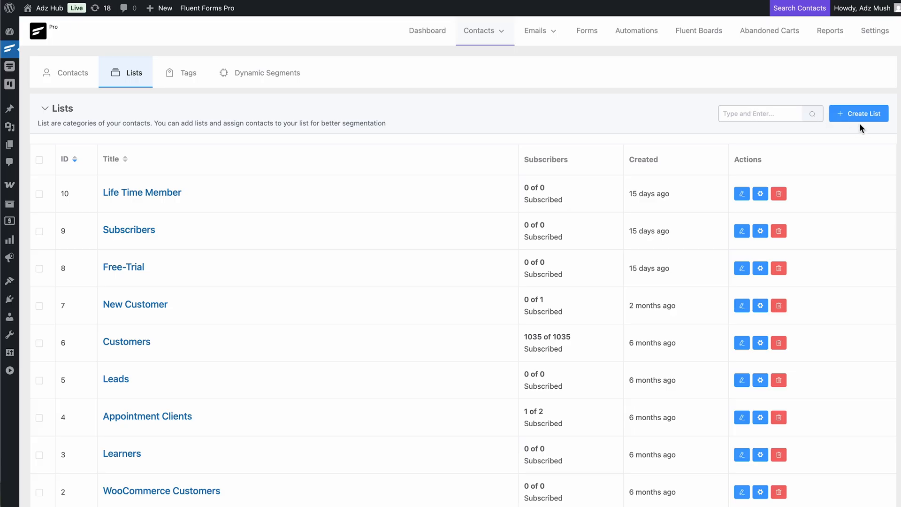
left_click(859, 114)
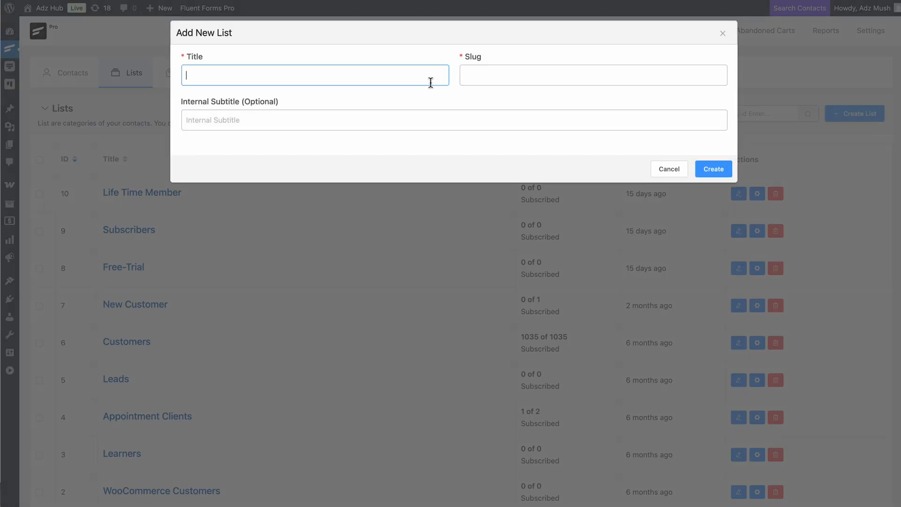
type("Potential Cu")
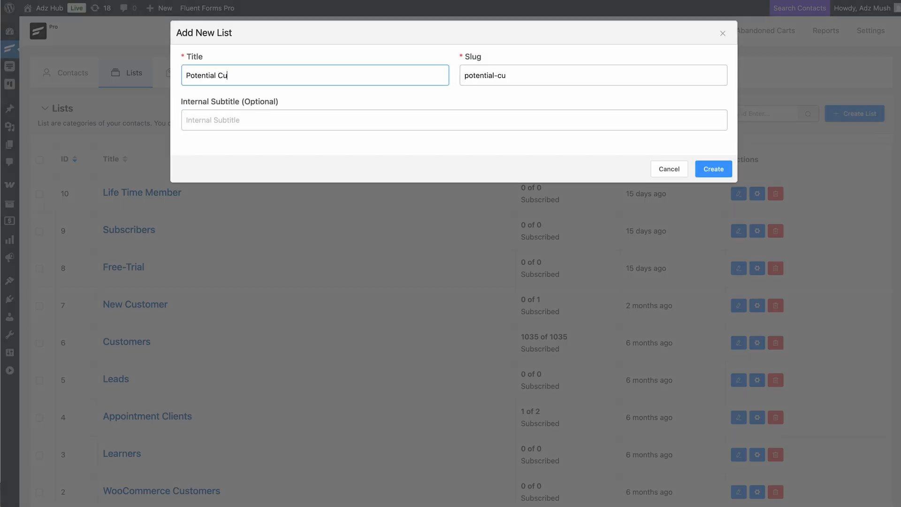
type("stomers")
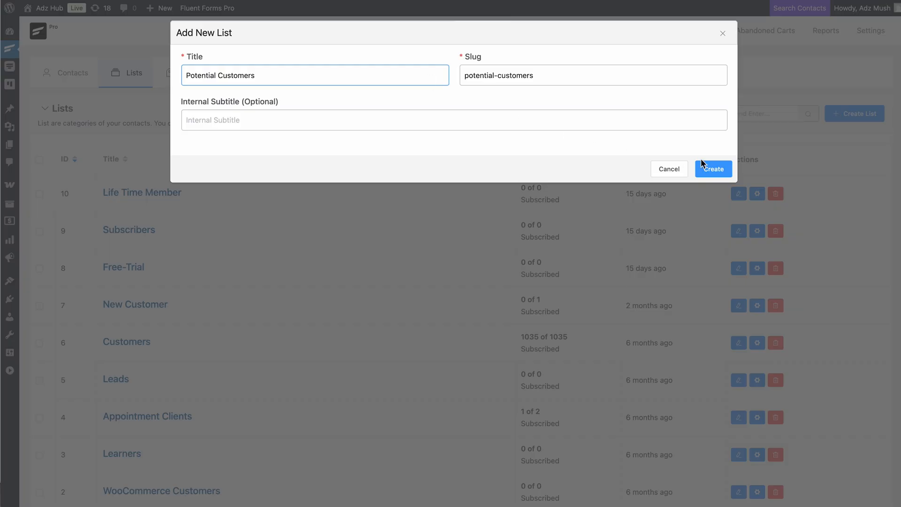